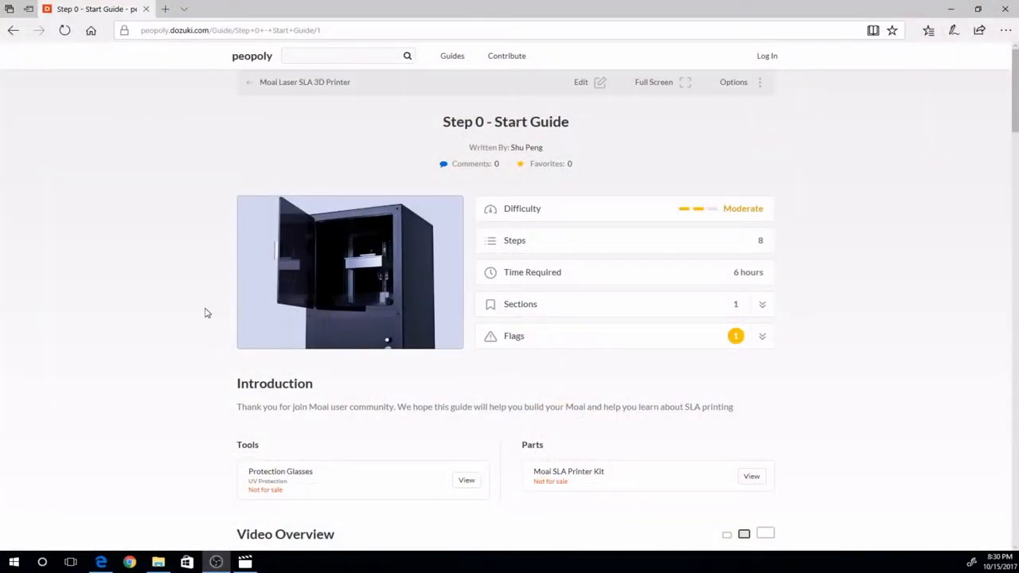
From Step 4 Hardware Testing and Calibration, follow the 'guide' link to the Moai calibration test Google Doc.
{"action": "scroll", "scroll_direction": "down", "scroll_amount": 3}
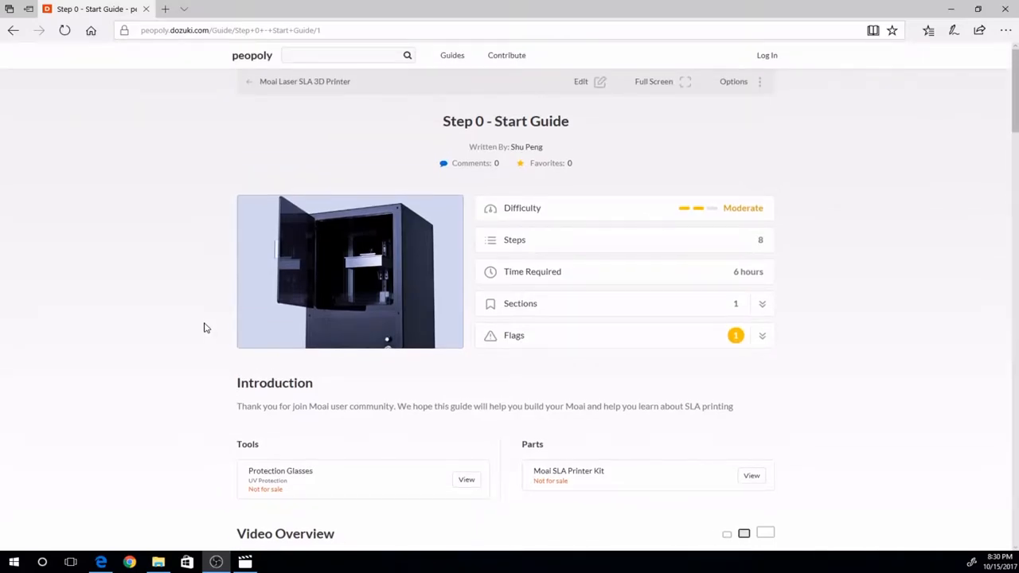
{"action": "scroll", "scroll_direction": "down", "scroll_amount": 3}
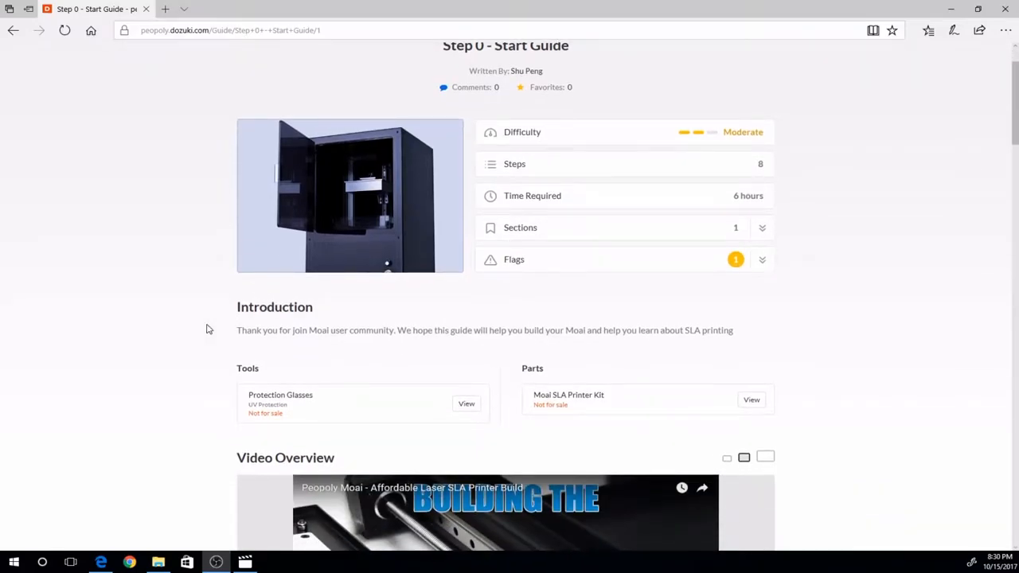
{"action": "scroll", "scroll_direction": "down", "scroll_amount": 3}
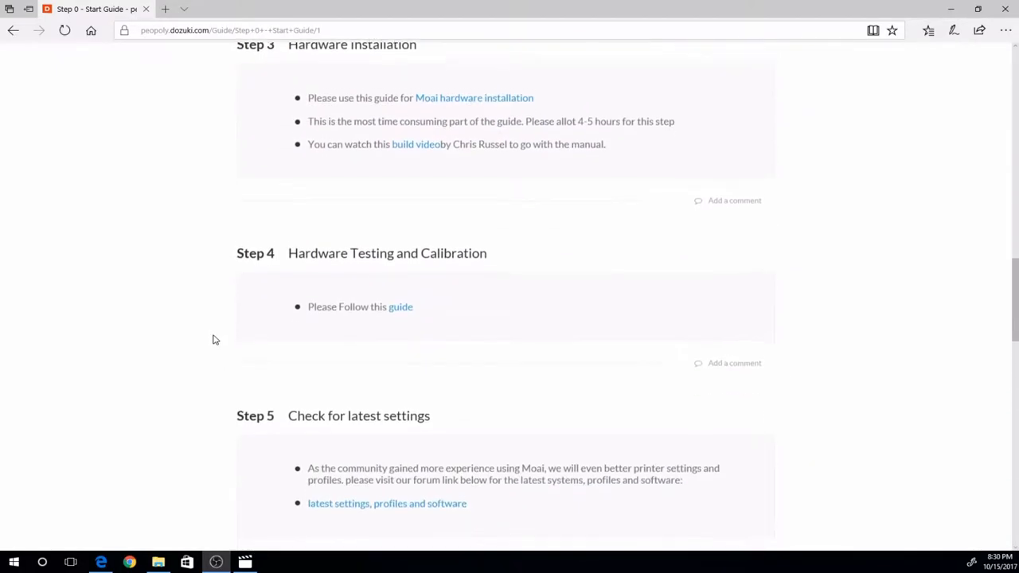
{"action": "scroll", "scroll_direction": "down", "scroll_amount": 3}
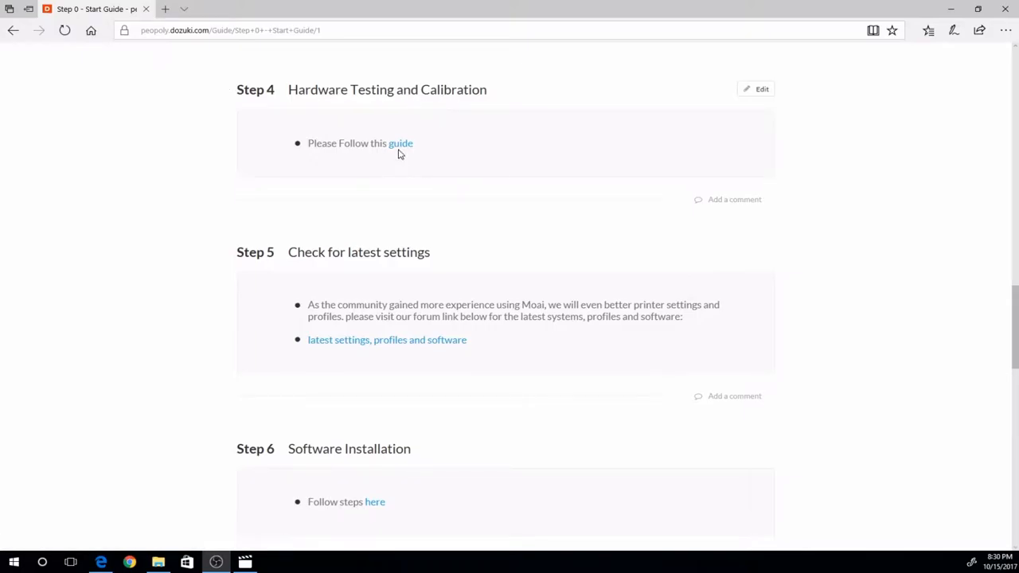
{"action": "left_click", "coordinate": [401, 144]}
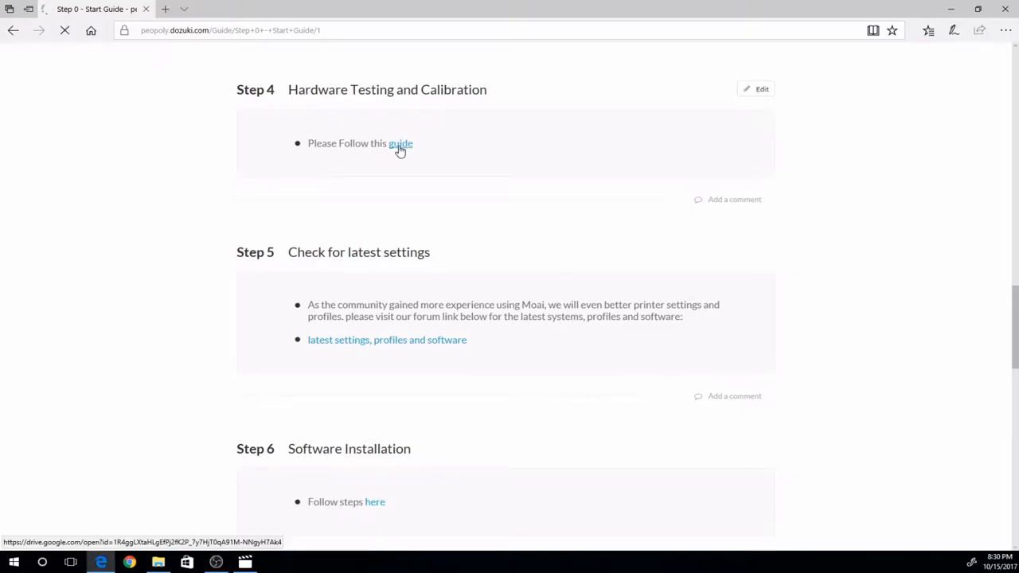
{"action": "left_click", "coordinate": [400, 143]}
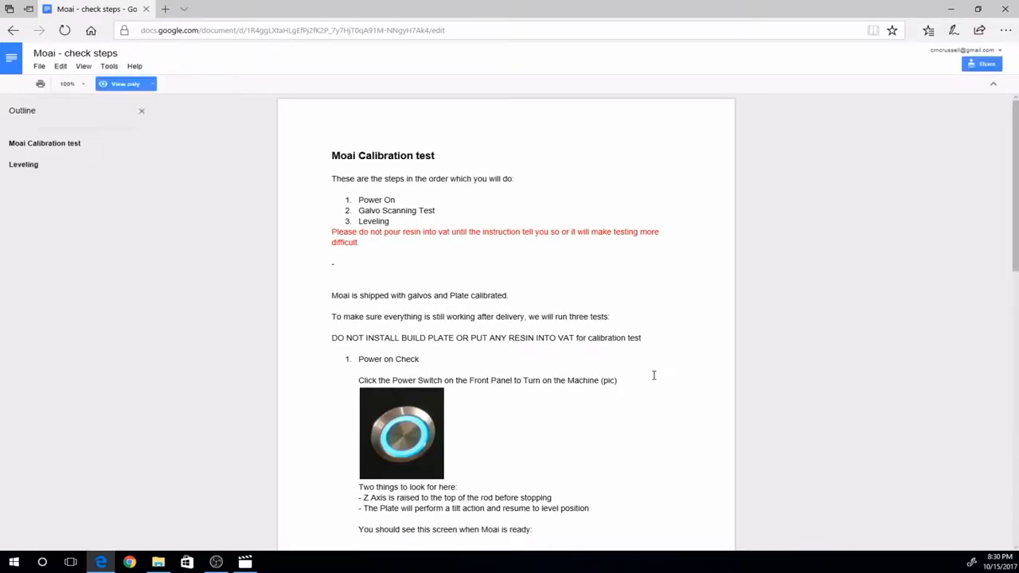
{"action": "scroll", "scroll_direction": "down", "scroll_amount": 3}
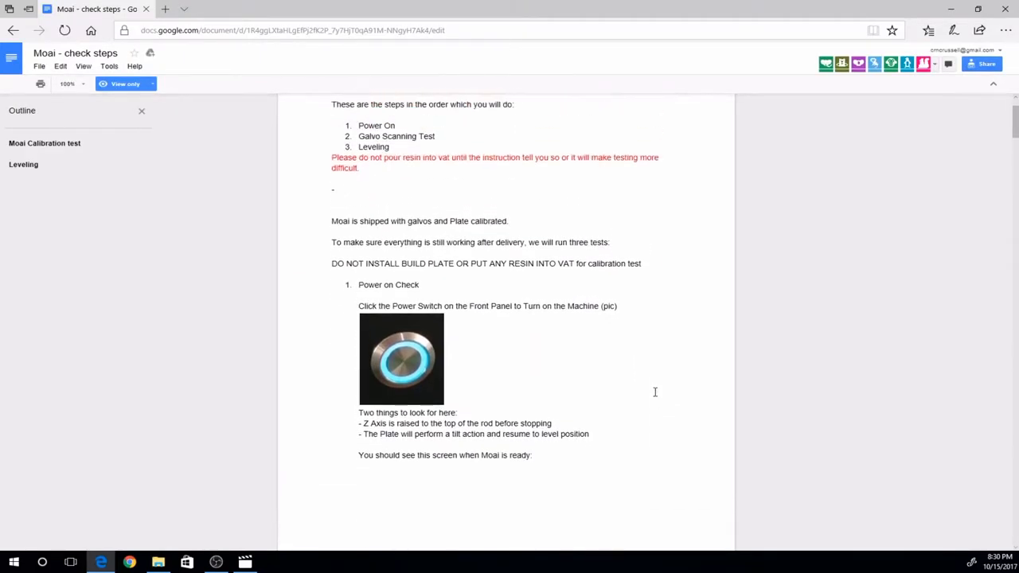